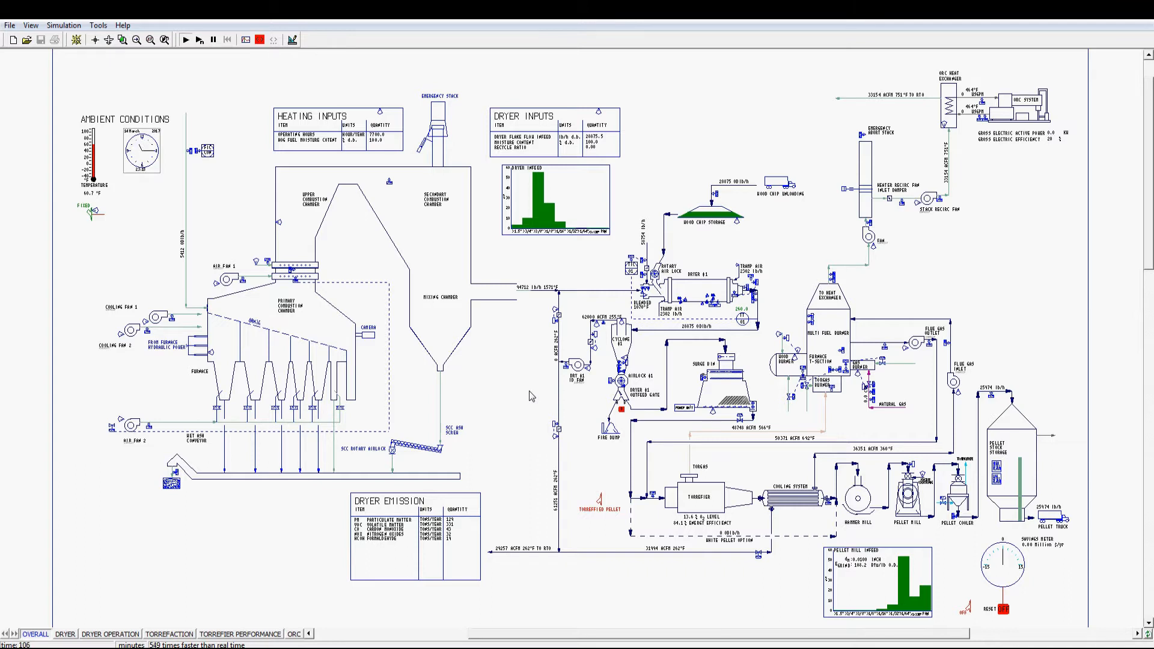
Show the dryer page, then the dryer operation tables with furnace heat release and drum data.
{"action": "left_click", "coordinate": [64, 634]}
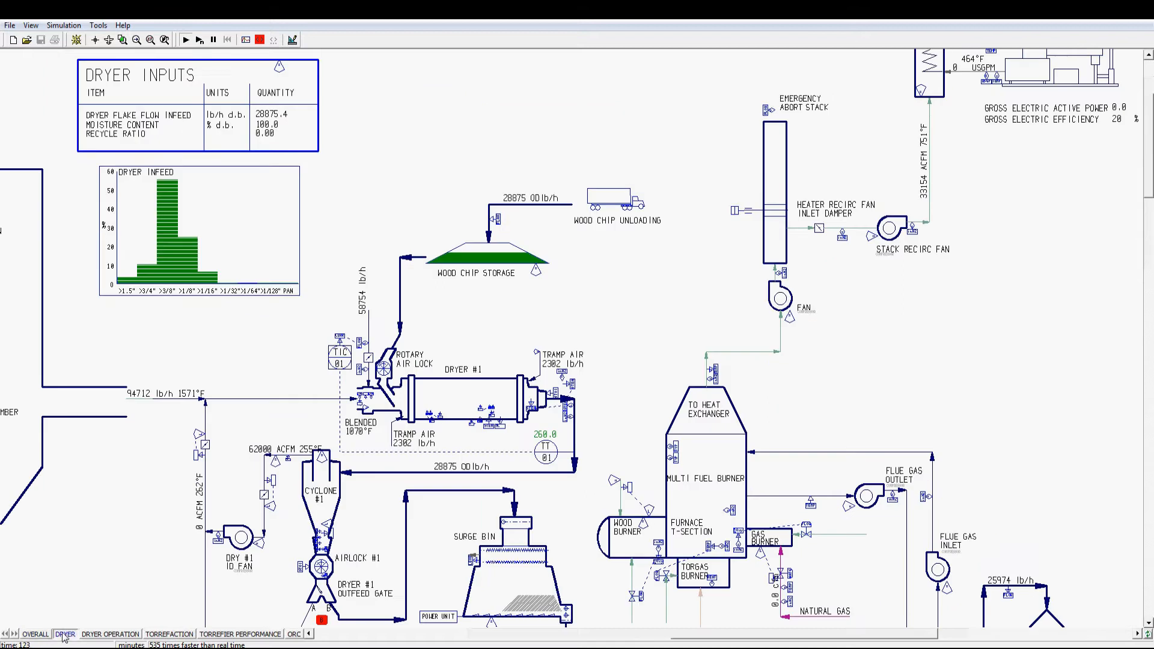
{"action": "mouse_move", "coordinate": [990, 367]}
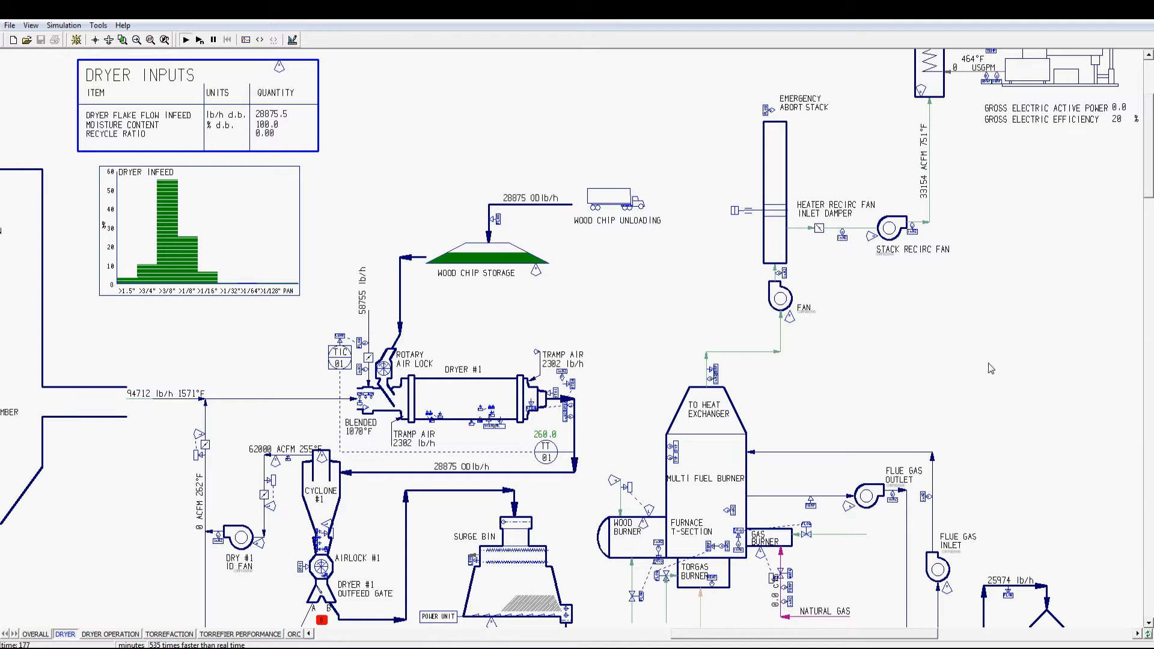
{"action": "left_click", "coordinate": [185, 39]}
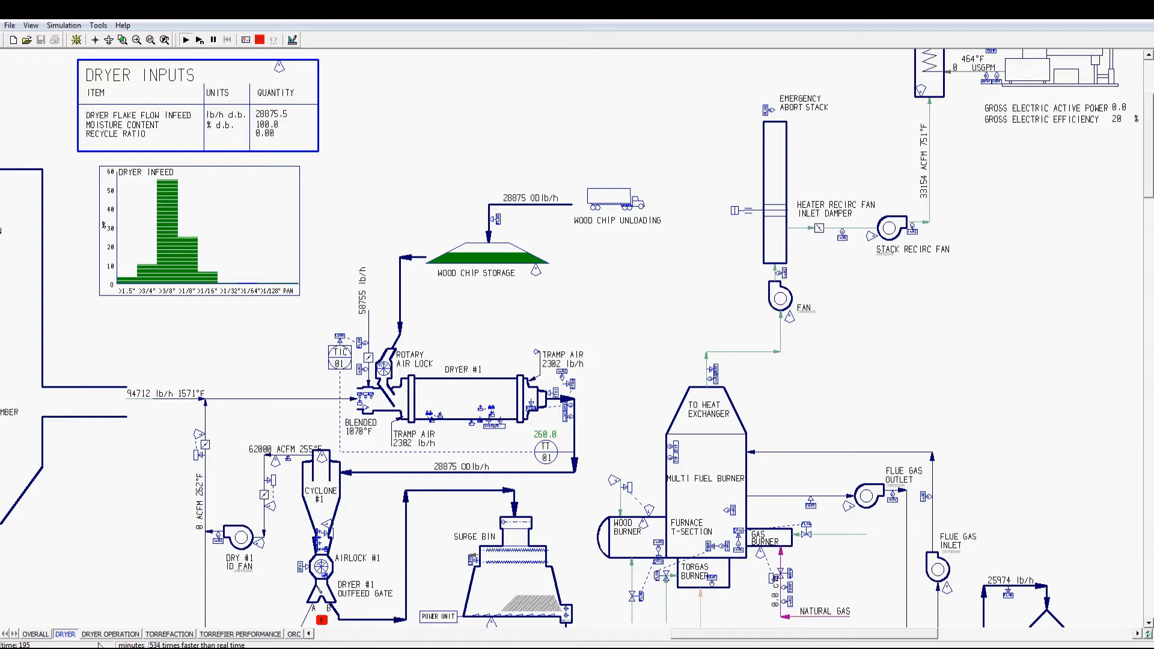
{"action": "left_click", "coordinate": [109, 633]}
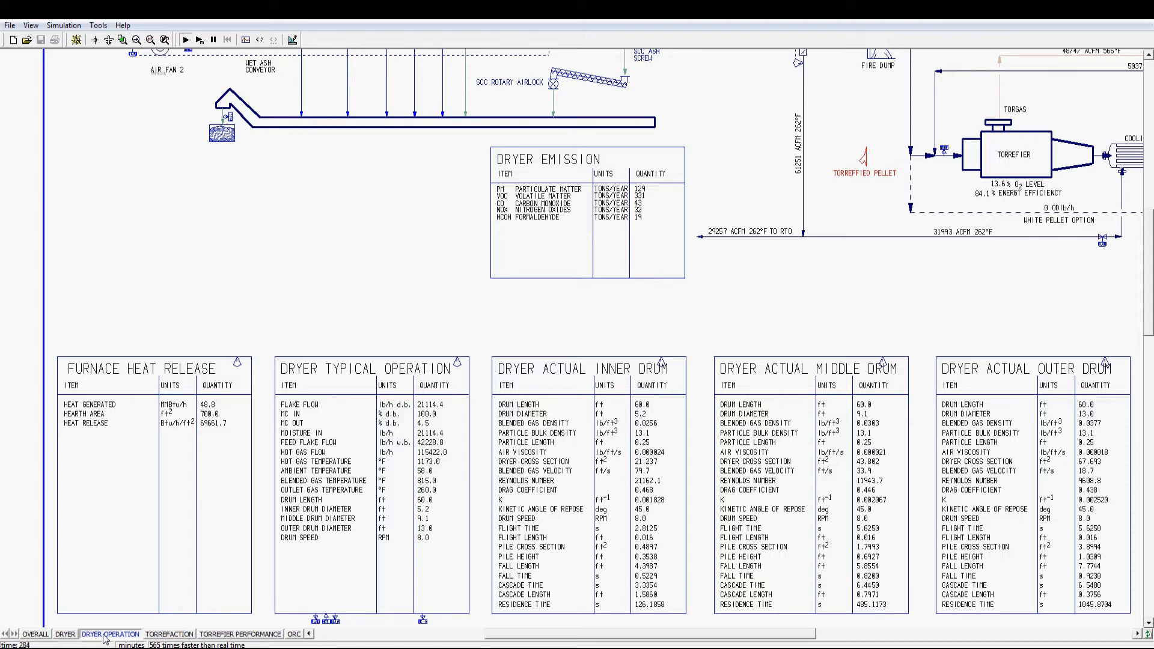
Show the torrefaction page, then the torrefier performance and partial cost analysis tables.
{"action": "left_click", "coordinate": [185, 40]}
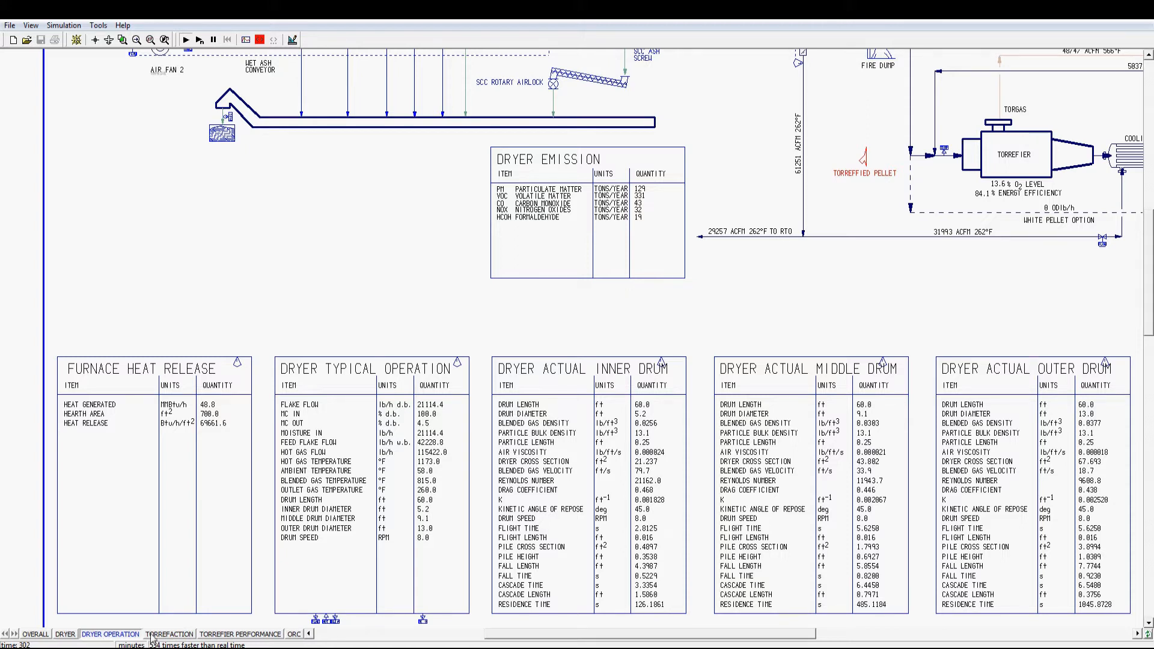
{"action": "left_click", "coordinate": [170, 633]}
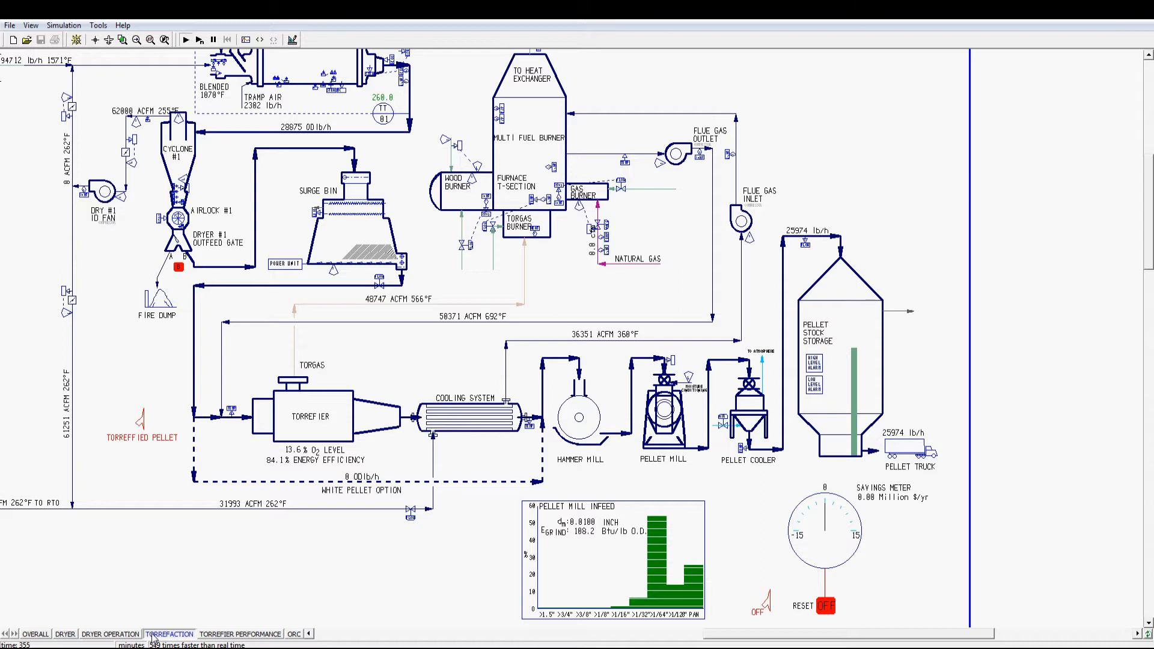
{"action": "left_click", "coordinate": [185, 38]}
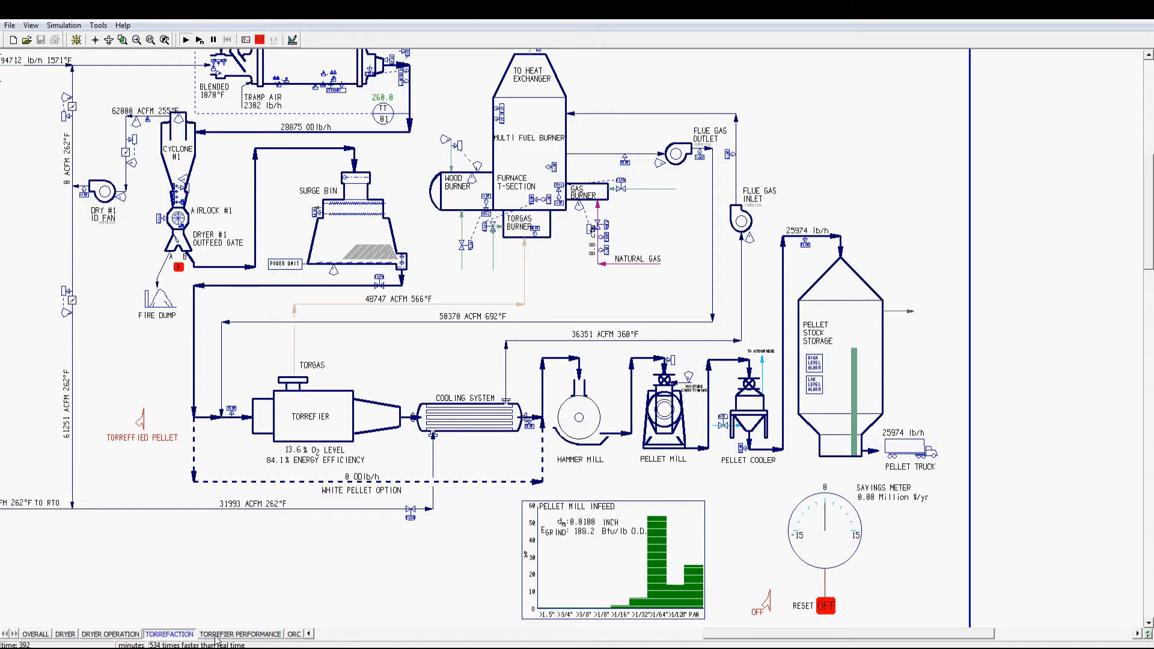
{"action": "left_click", "coordinate": [241, 633]}
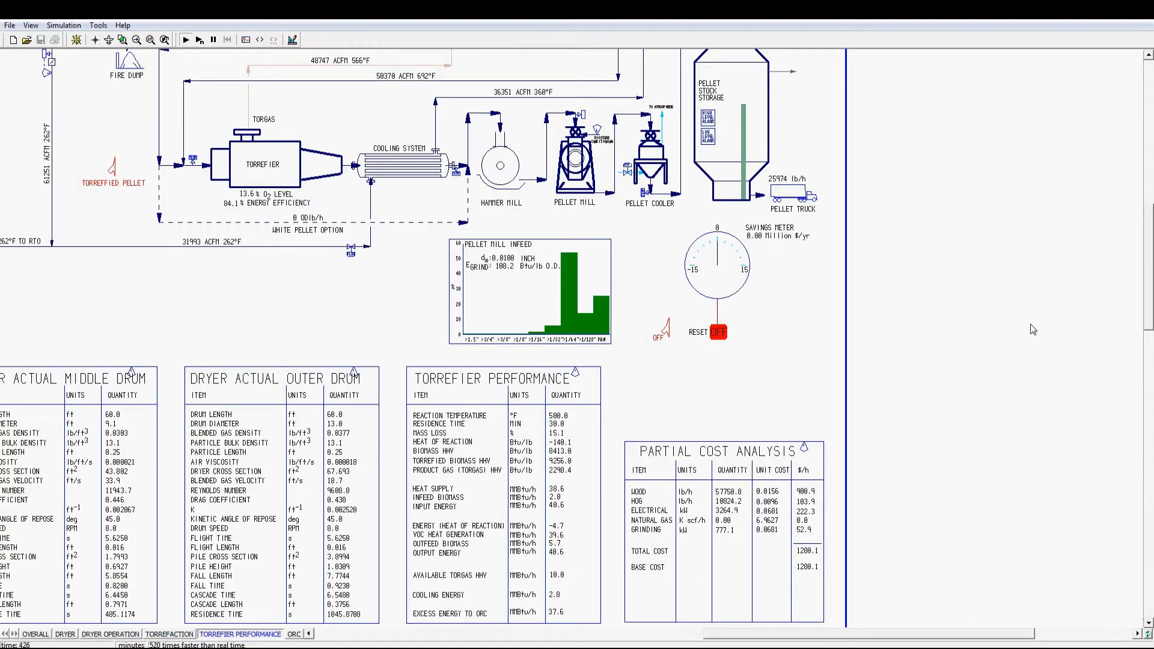
{"action": "mouse_move", "coordinate": [375, 265]}
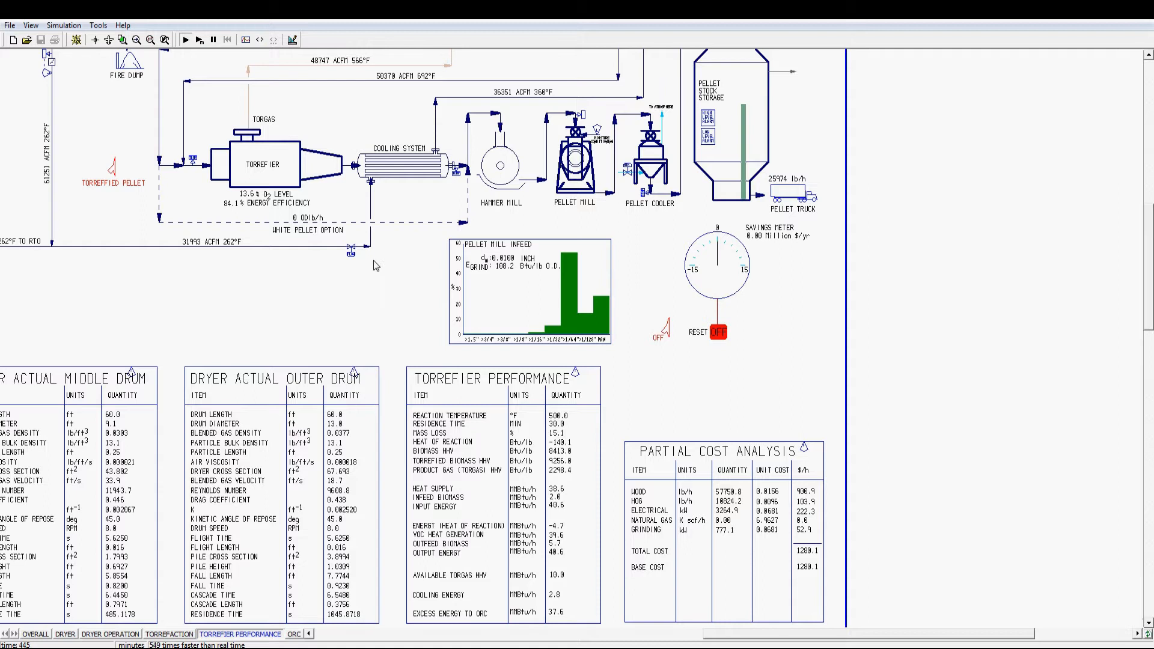
Chart torgas temperature, O2 and volatile compound concentrations in a multiple variable trend.
{"action": "left_click", "coordinate": [258, 38]}
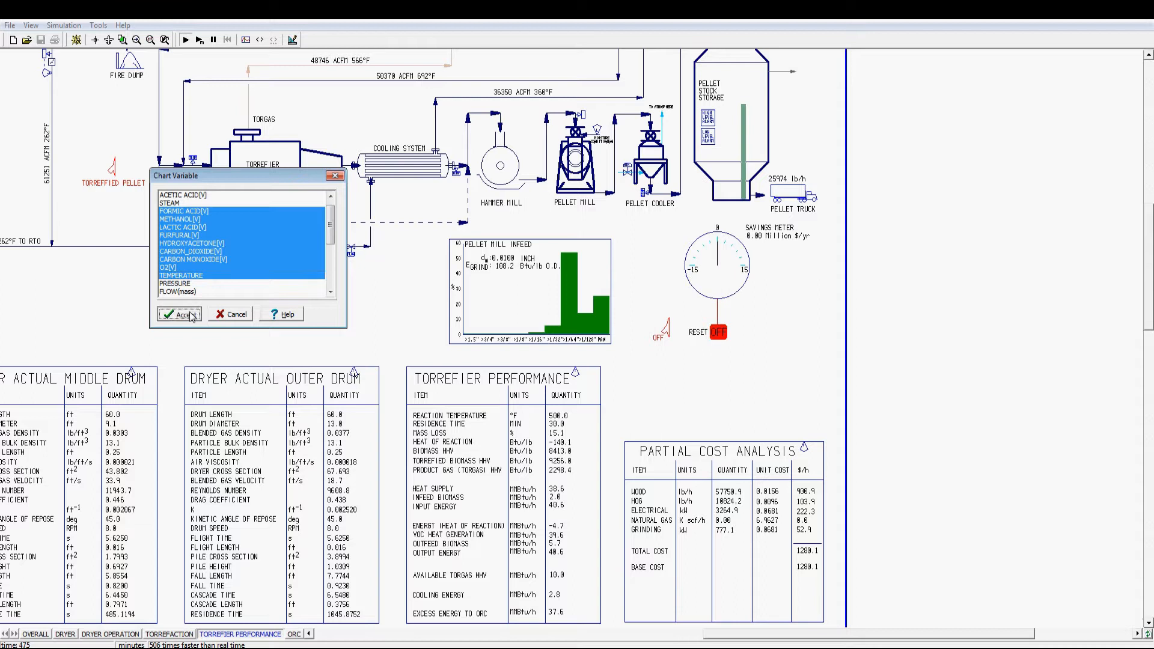
{"action": "left_click", "coordinate": [180, 314]}
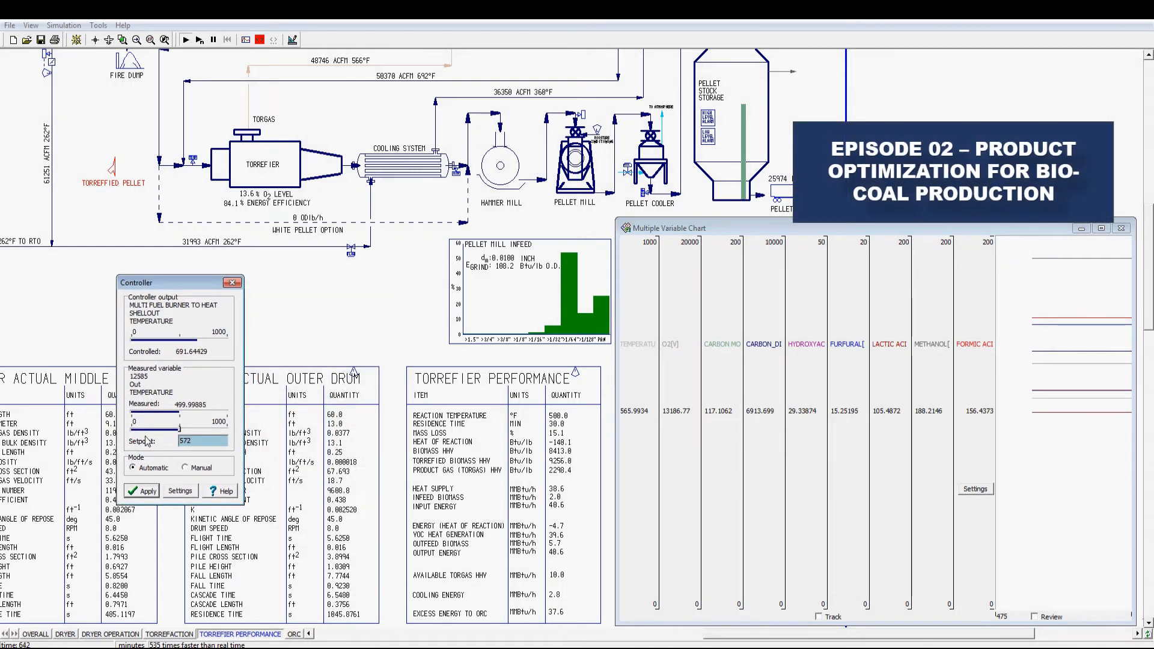
Apply the 572 torrefier temperature setpoint and let reaction temperature climb to about 575 °F.
{"action": "left_click", "coordinate": [142, 491]}
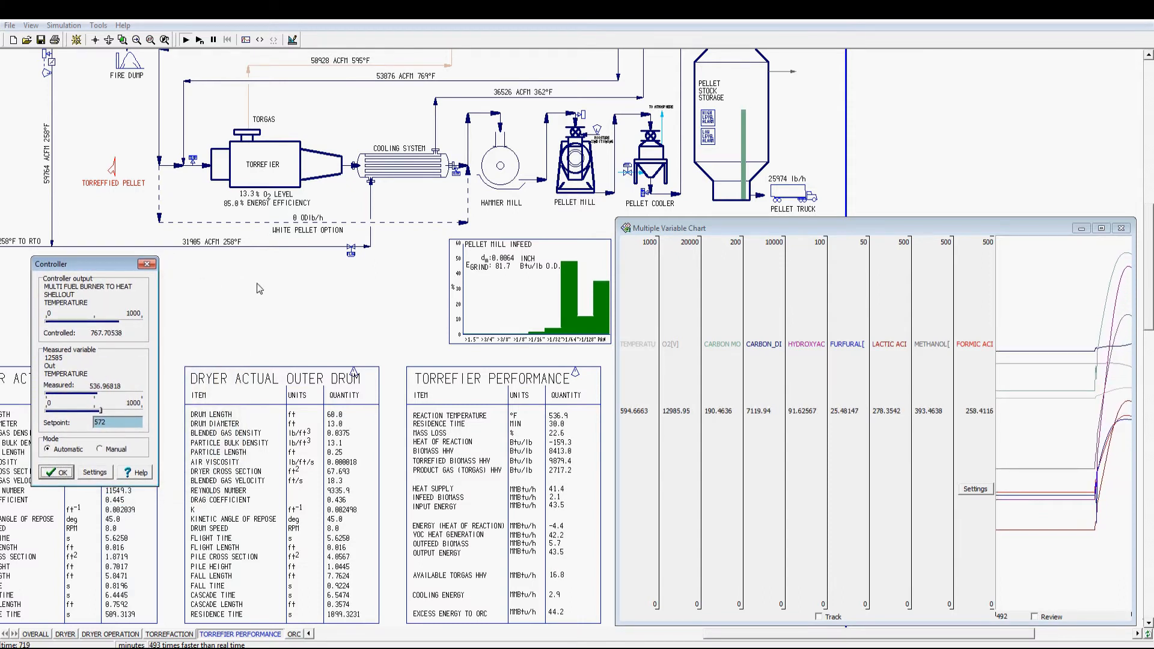
{"action": "left_click", "coordinate": [185, 40]}
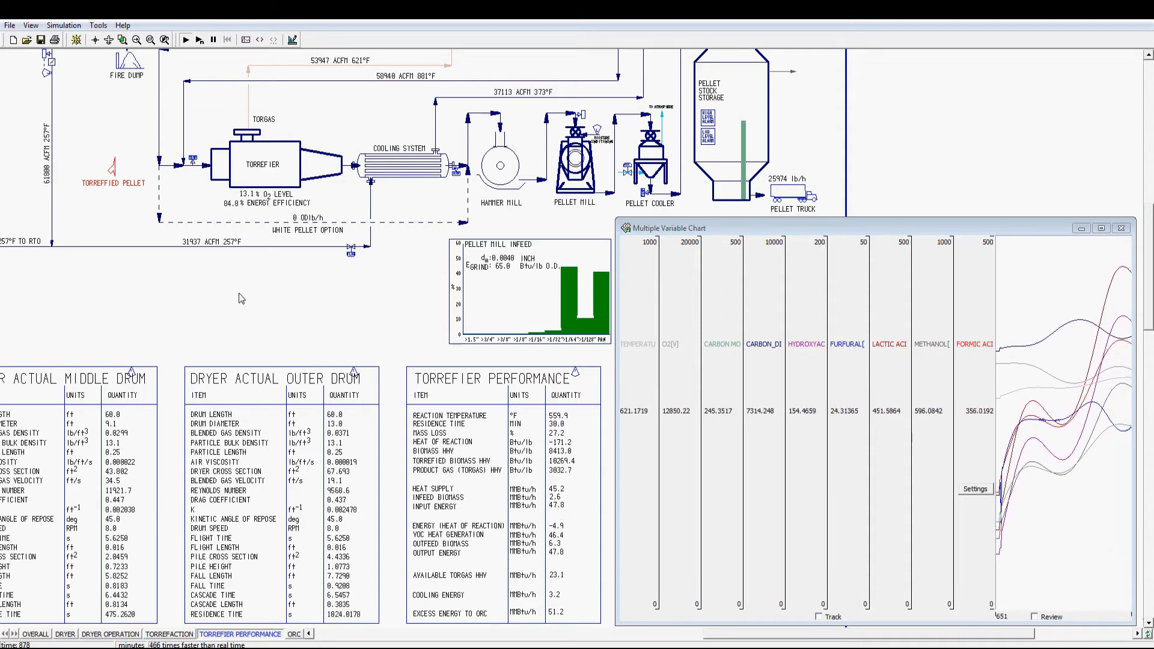
{"action": "left_click", "coordinate": [185, 40]}
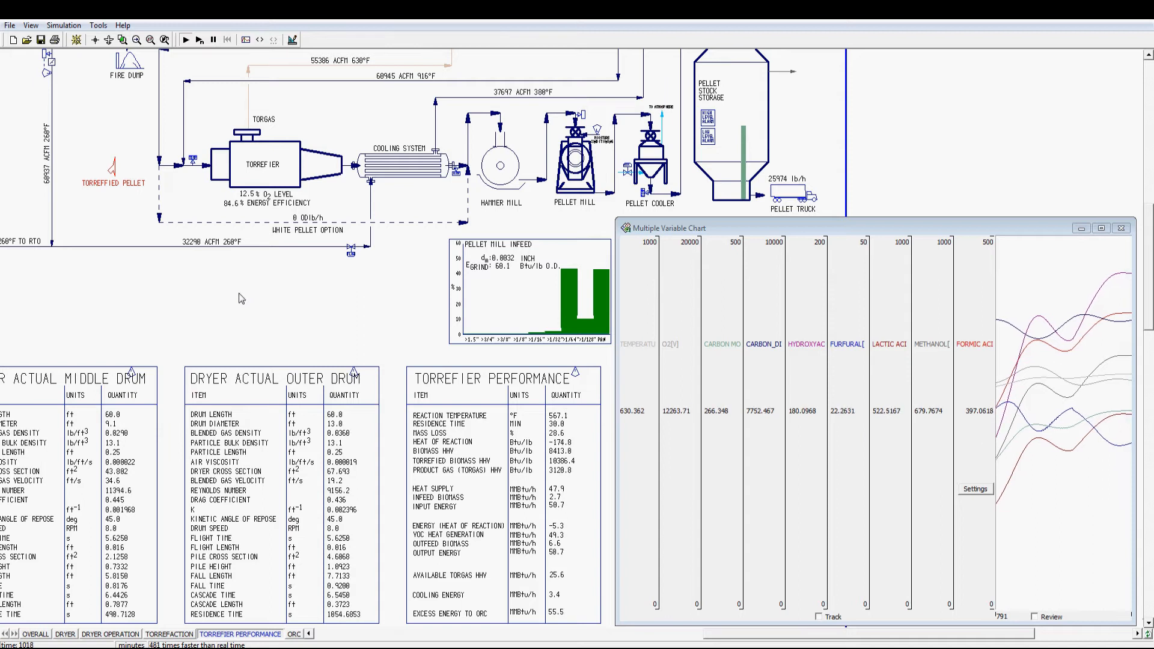
{"action": "left_click", "coordinate": [186, 39]}
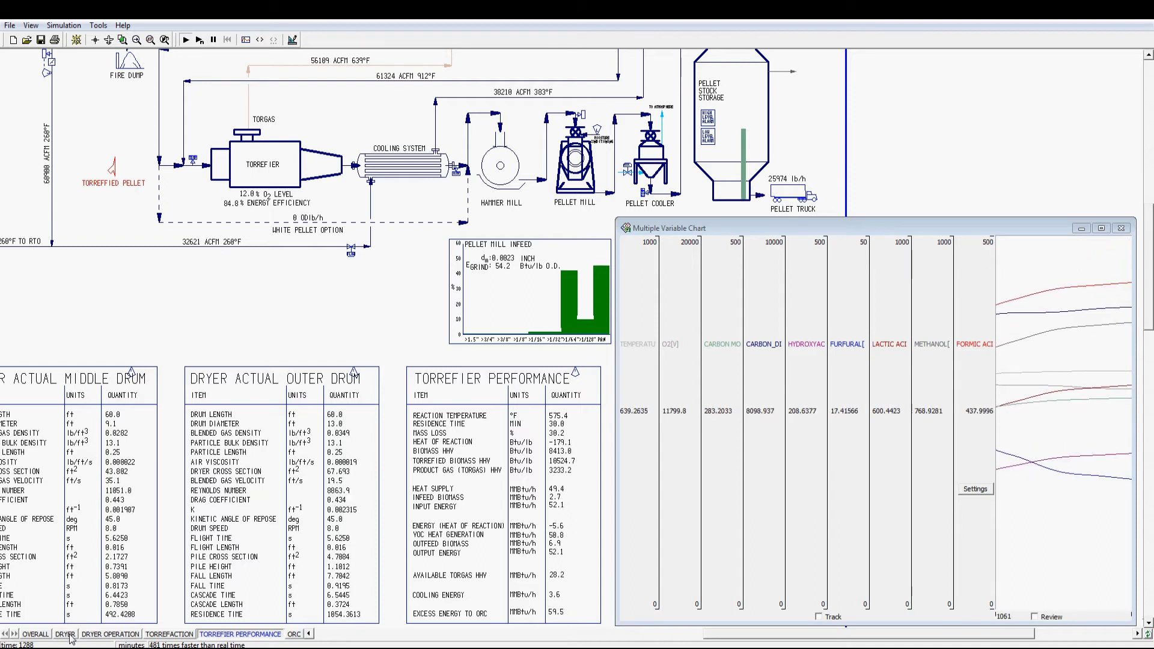
Set the dryer recycle ratio to 0.15 and return to the torrefier performance tables.
{"action": "left_click", "coordinate": [65, 634]}
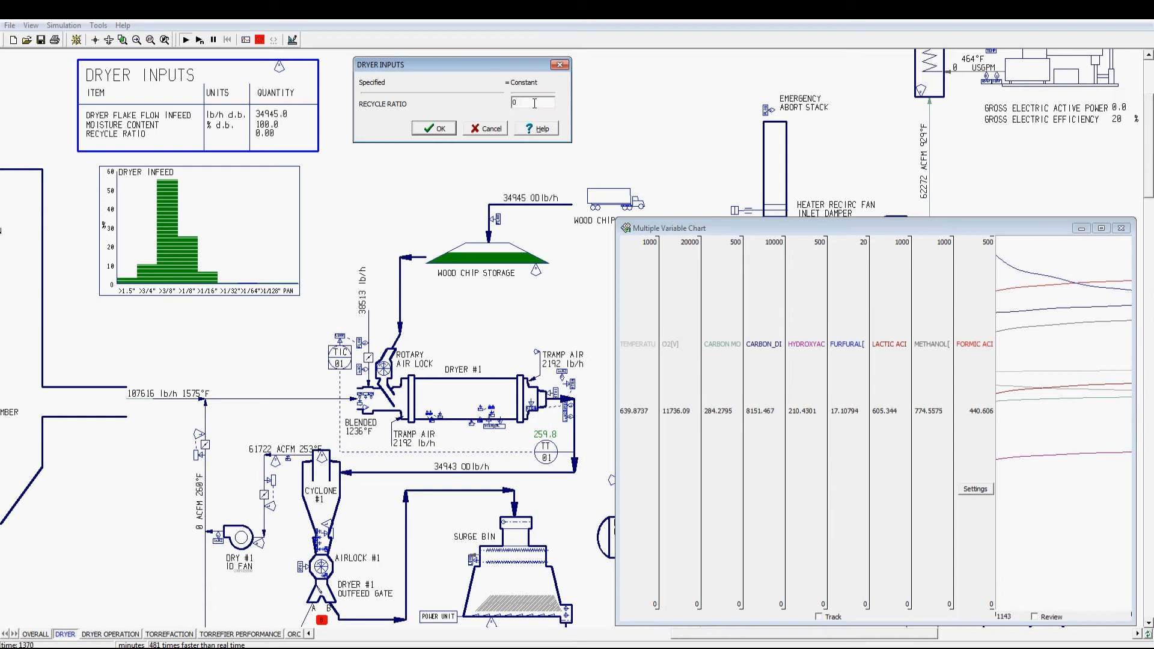
{"action": "type", "text": "0.15"}
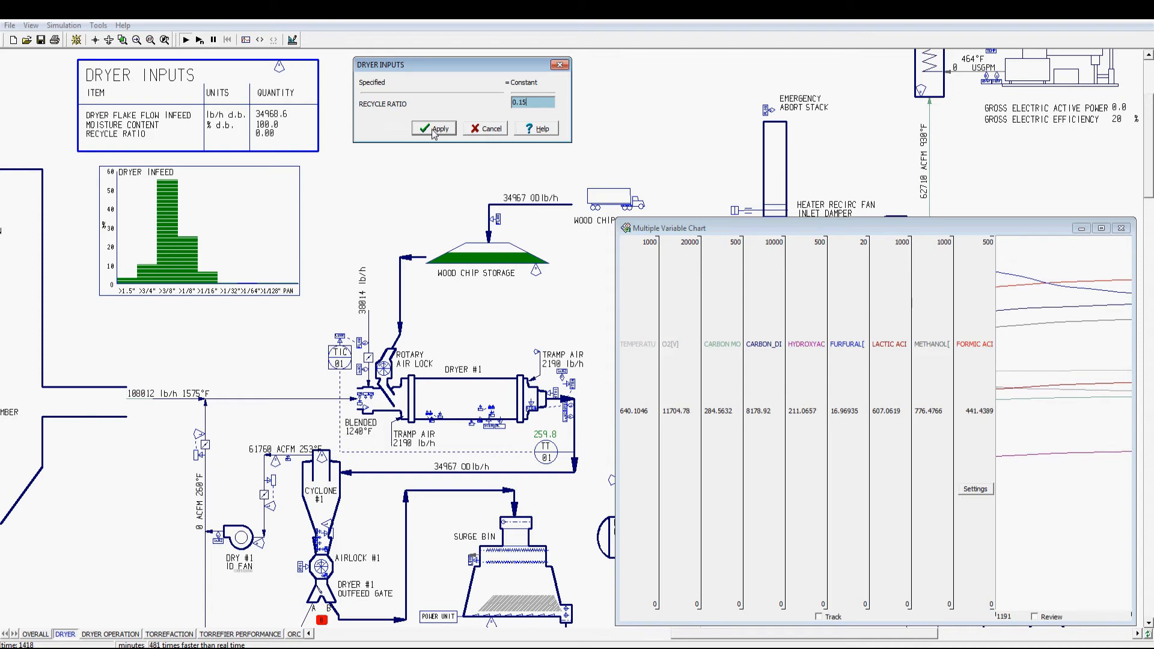
{"action": "left_click", "coordinate": [434, 127]}
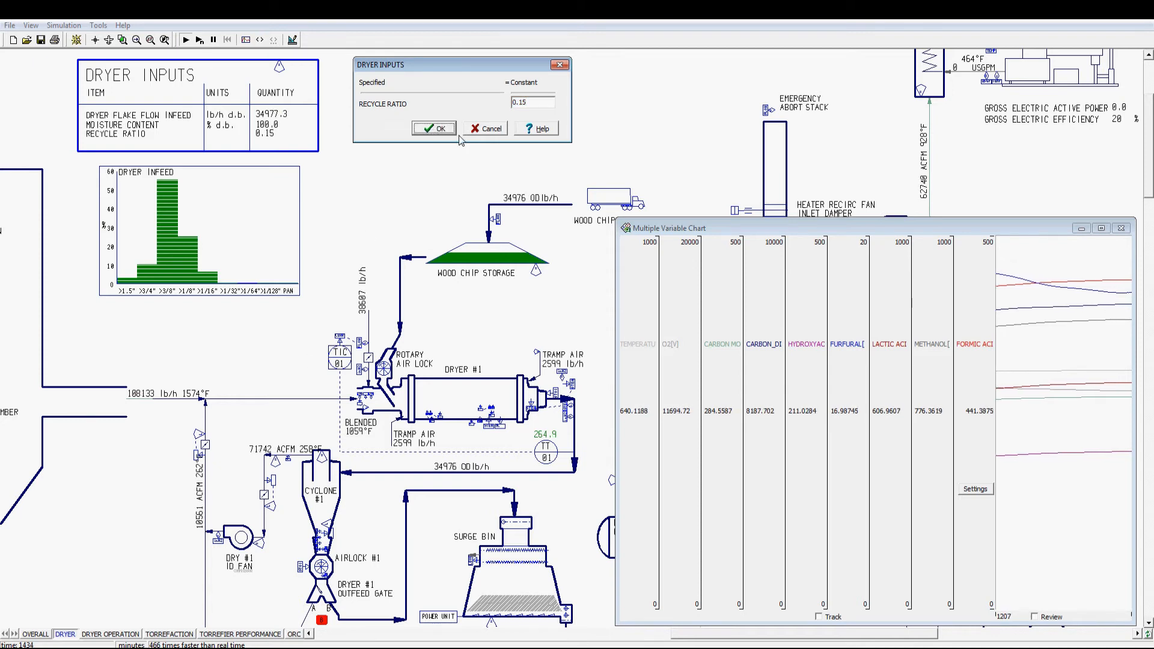
{"action": "left_click", "coordinate": [433, 128]}
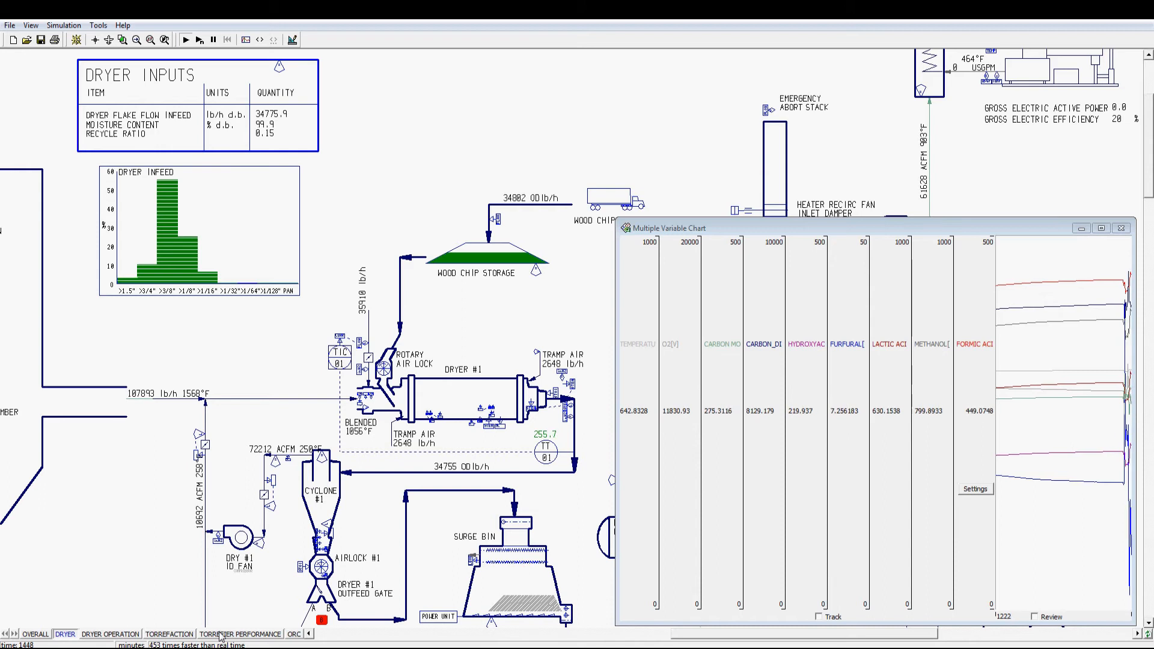
{"action": "left_click", "coordinate": [240, 633]}
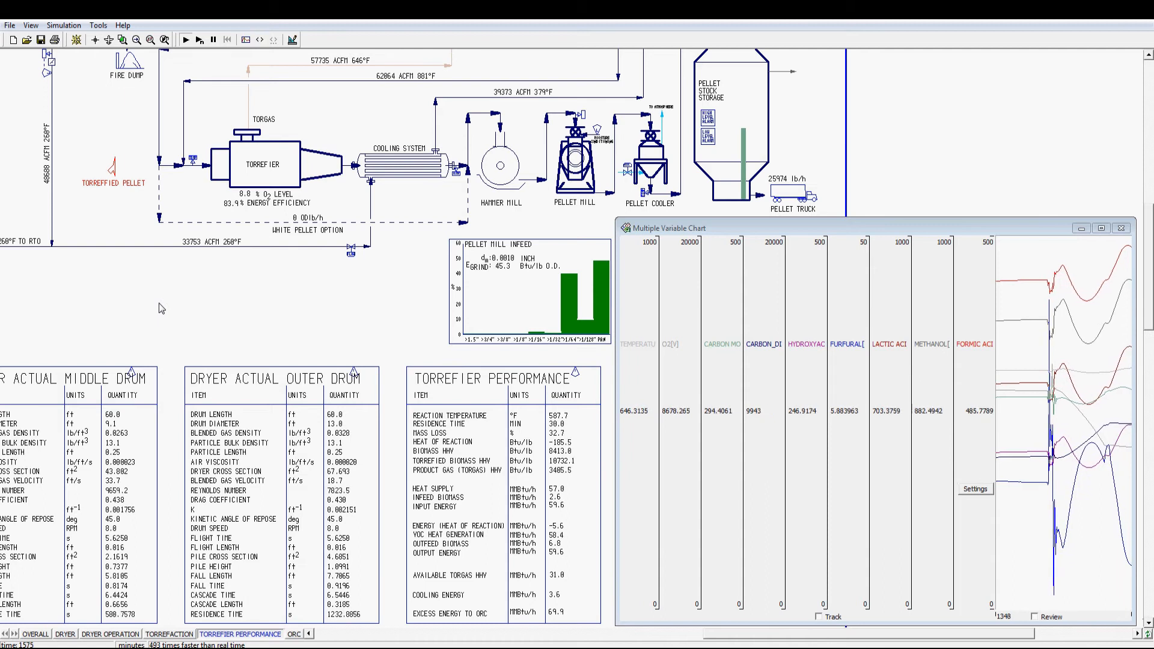
Let reaction temperature settle near 574, then request closing the multiple-variable chart.
{"action": "left_click", "coordinate": [185, 39]}
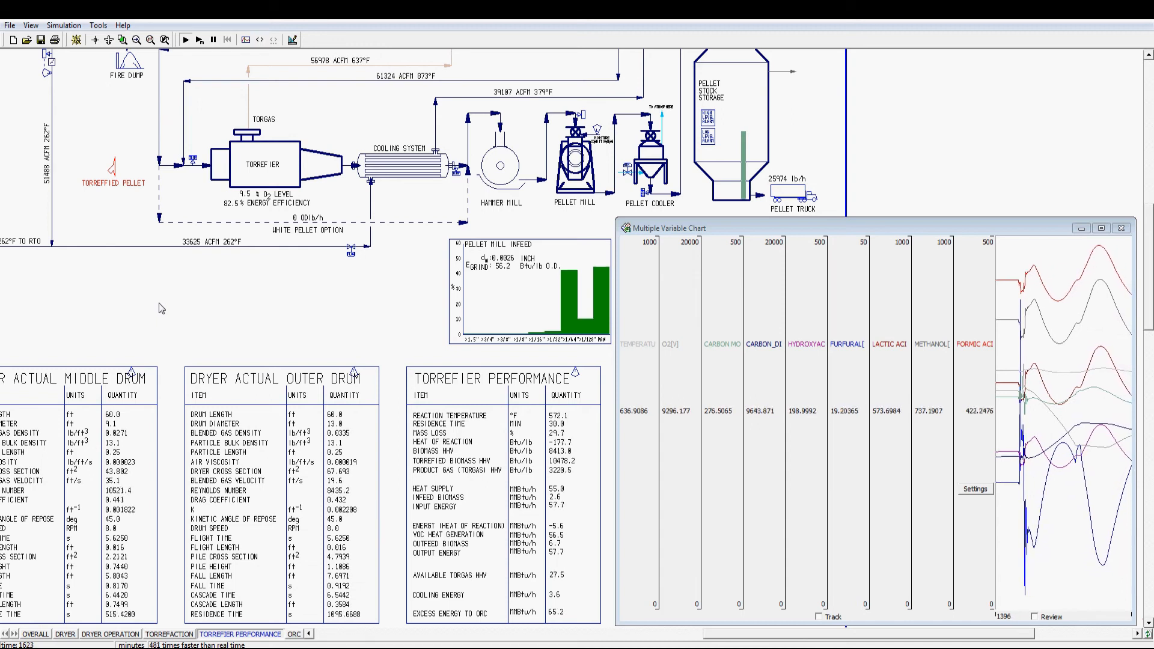
{"action": "left_click", "coordinate": [185, 40]}
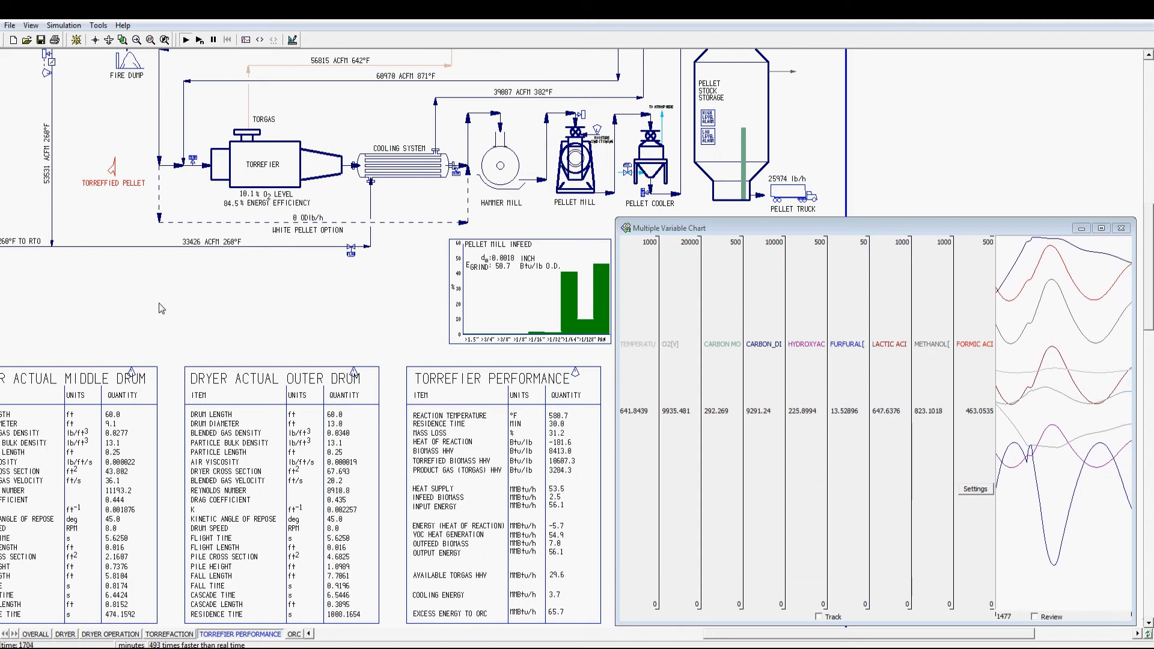
{"action": "left_click", "coordinate": [185, 39]}
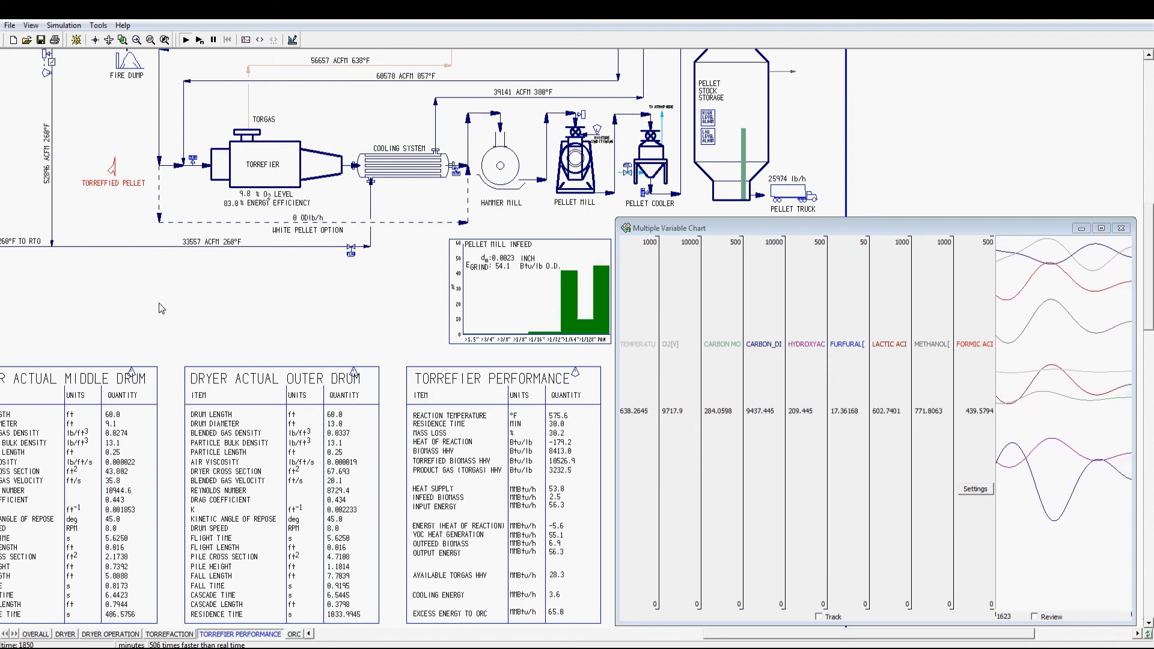
{"action": "left_click", "coordinate": [185, 40]}
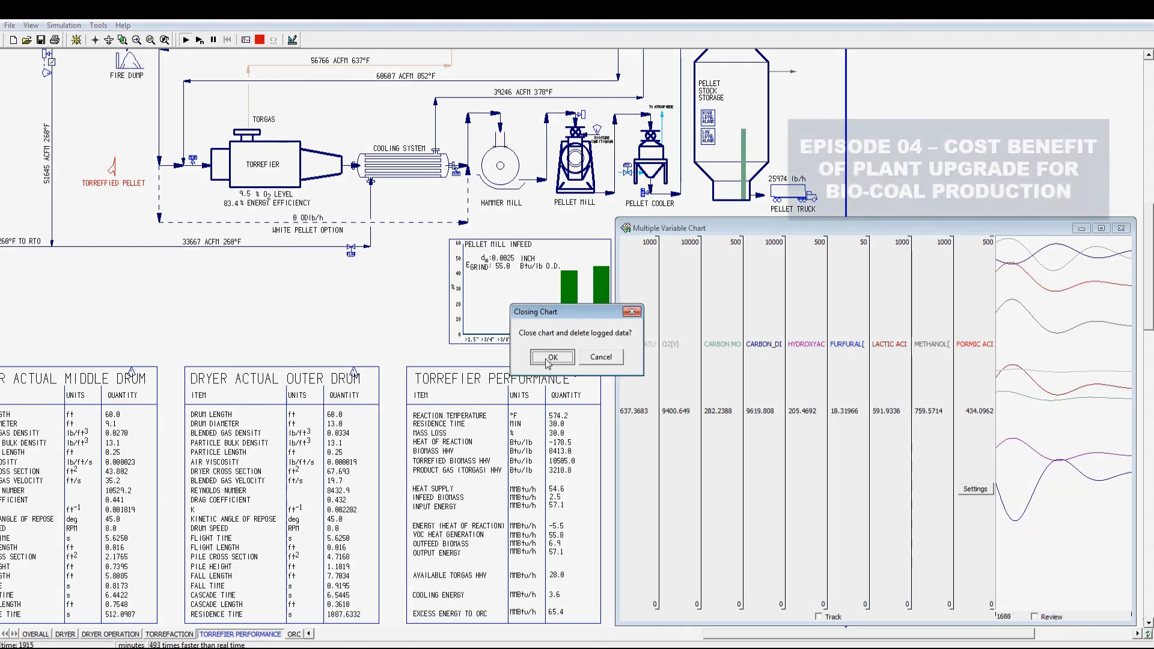
Confirm deleting the chart's logged data and switch the savings meter on.
{"action": "left_click", "coordinate": [552, 357]}
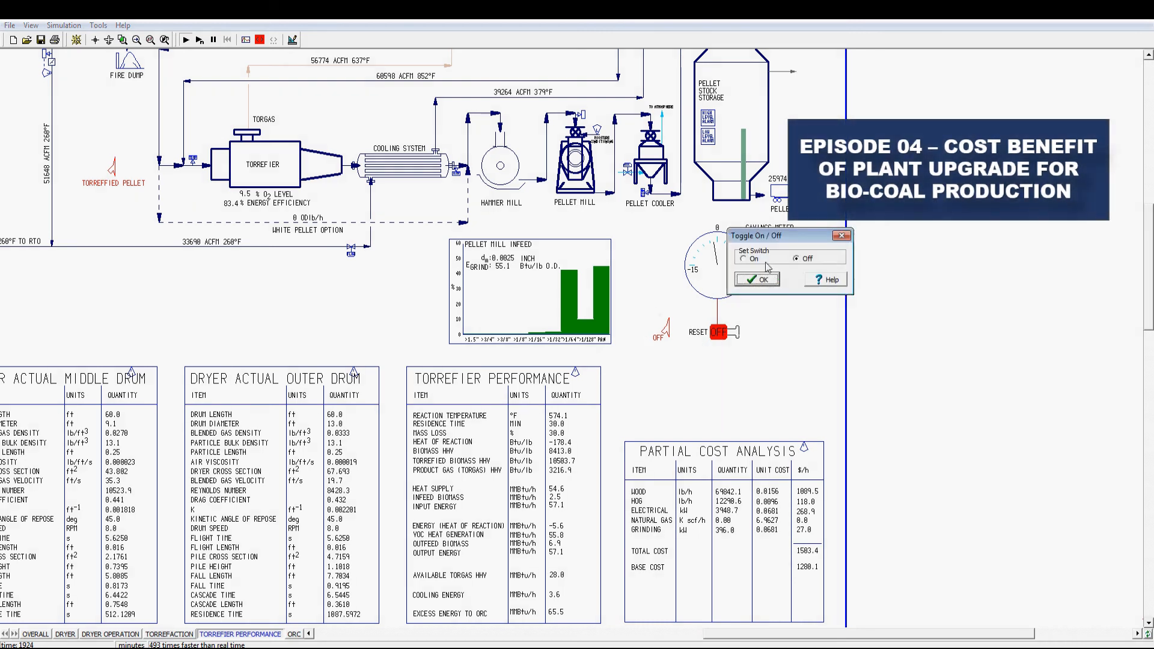
{"action": "left_click", "coordinate": [756, 280]}
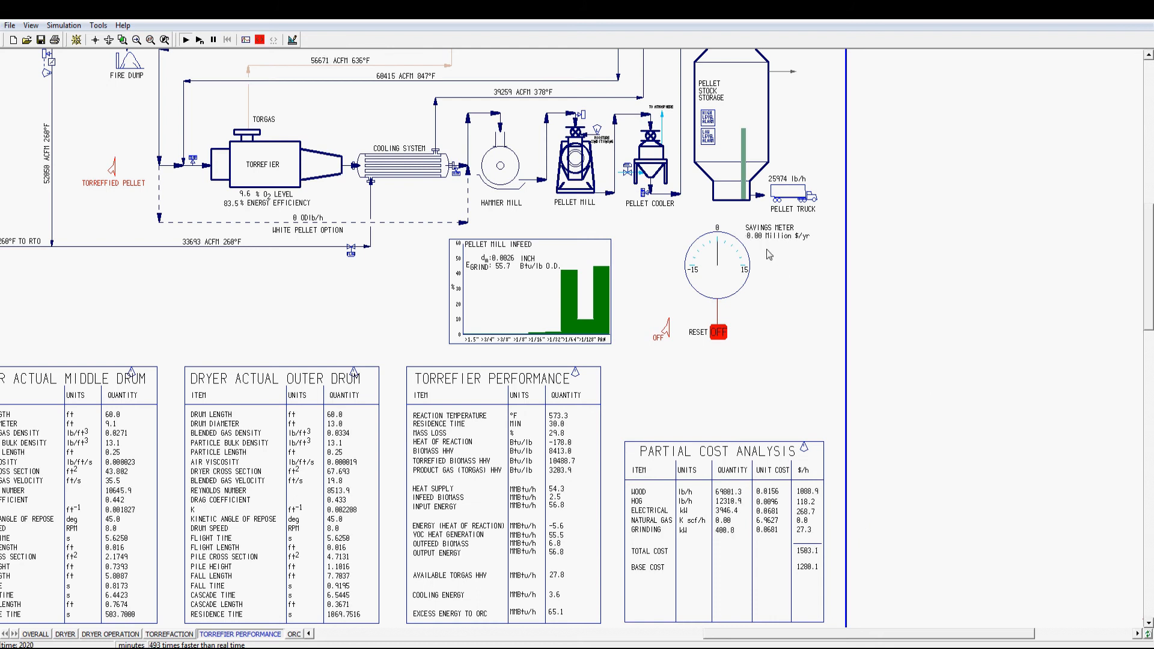
{"action": "mouse_move", "coordinate": [872, 603]}
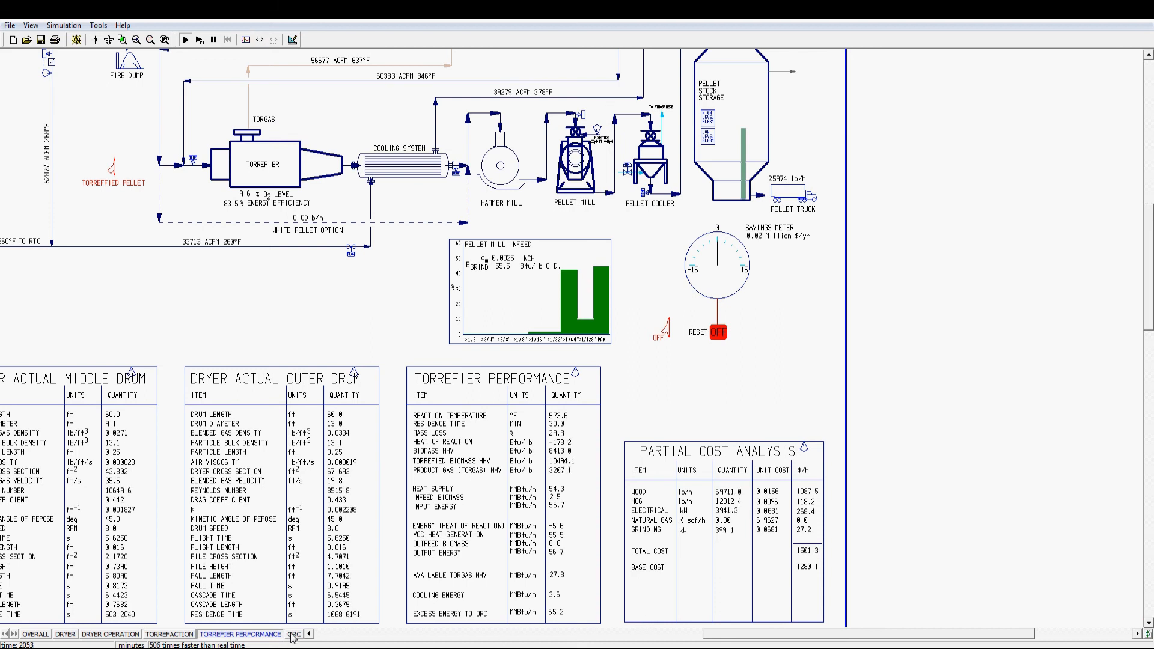
Set ORC flow to 800 USGPM for 1312 kW, then return to torrefier performance.
{"action": "left_click", "coordinate": [293, 634]}
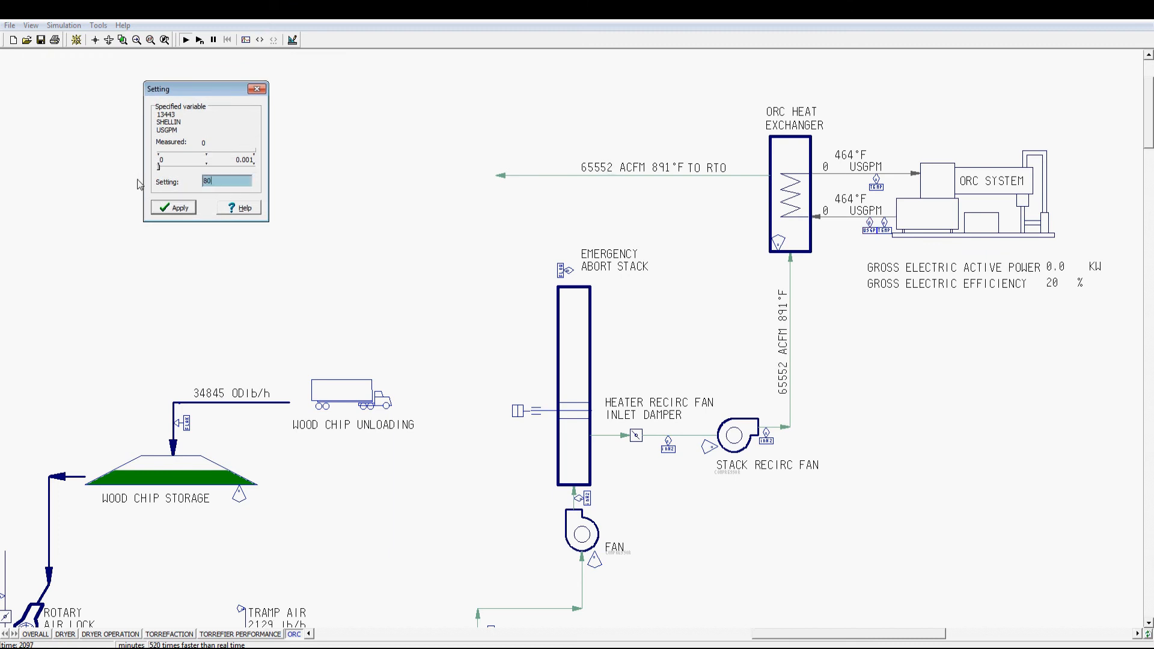
{"action": "left_click", "coordinate": [173, 207]}
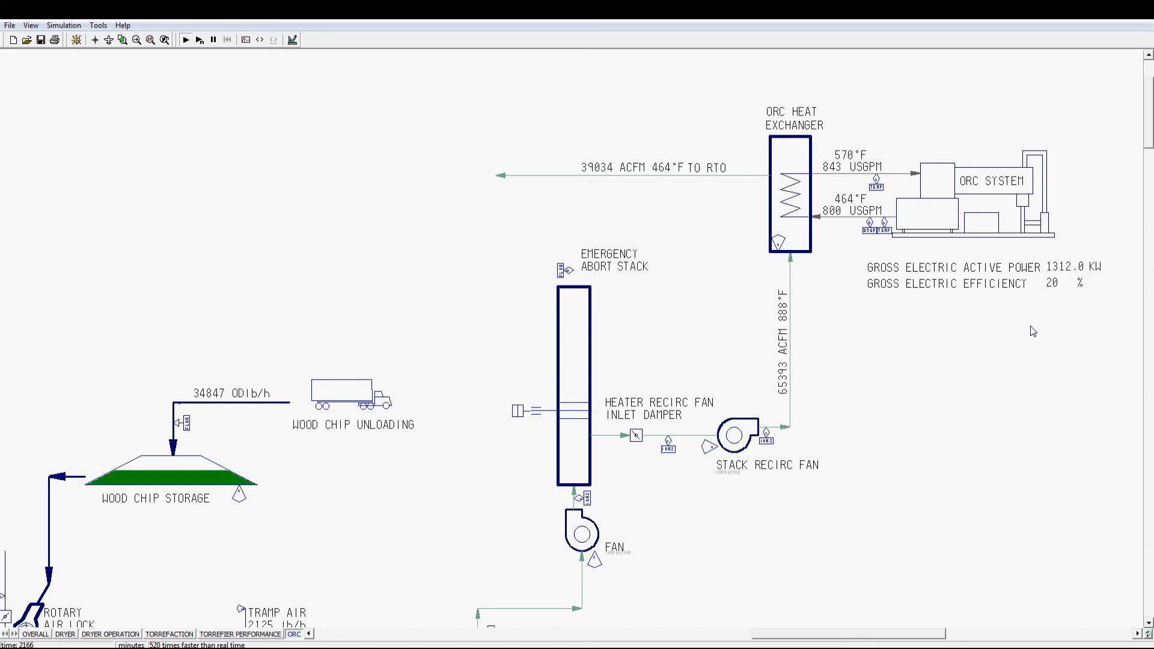
{"action": "left_click", "coordinate": [241, 635]}
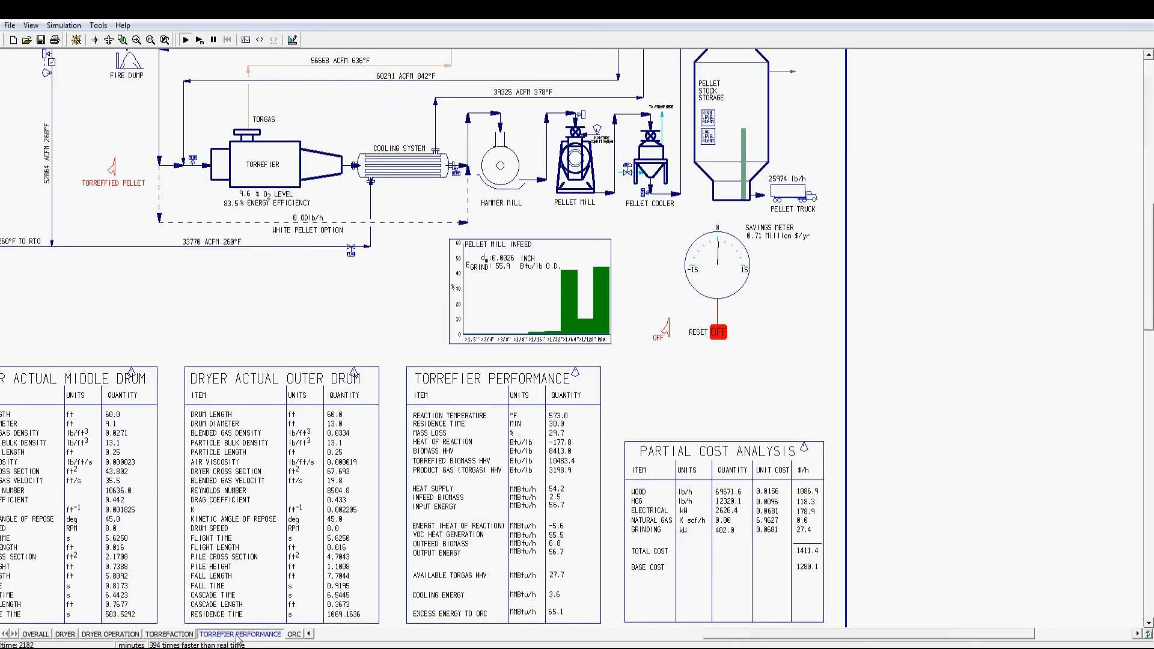